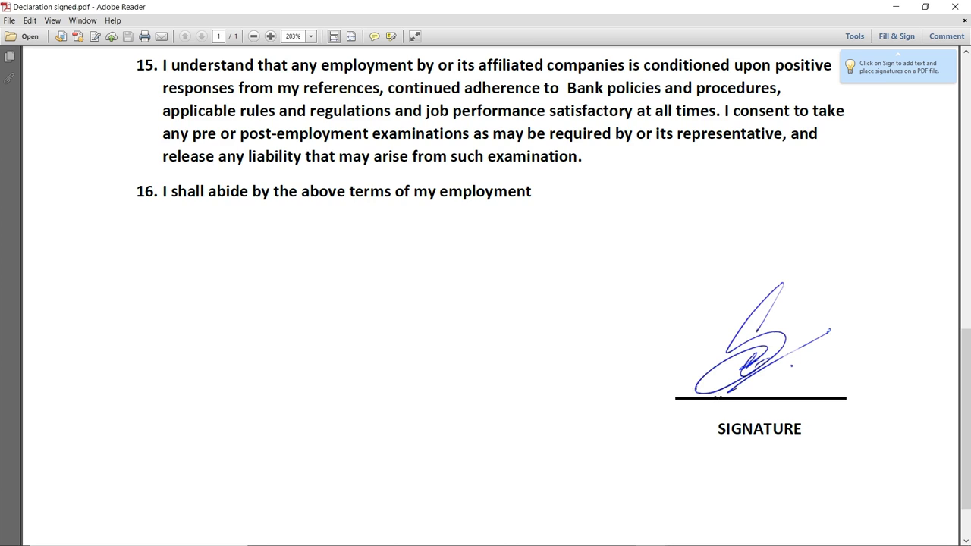
- Scroll through the signed declaration example in Adobe Reader before closing it
scroll("down", 3)
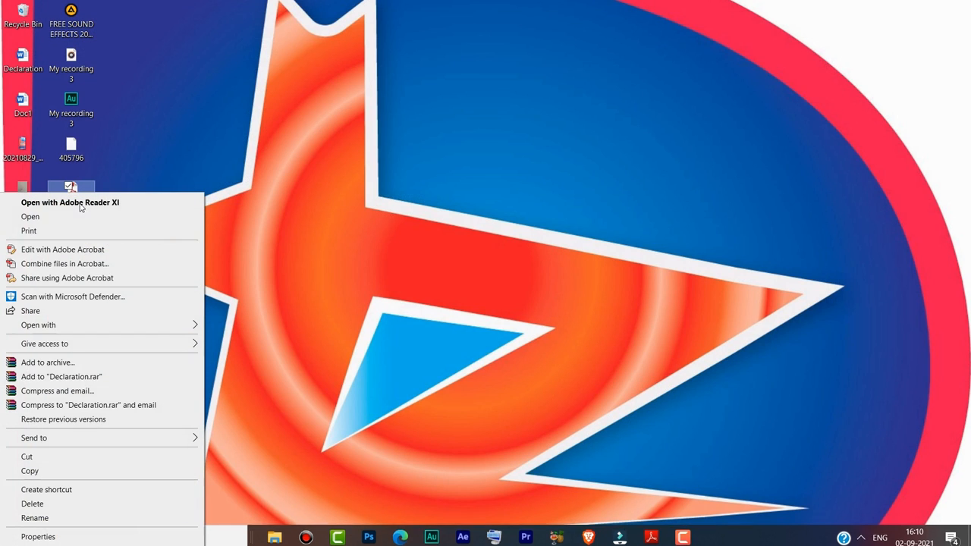
- Open the Declaration PDF with Word via Open with > Choose another app
left_click(38, 325)
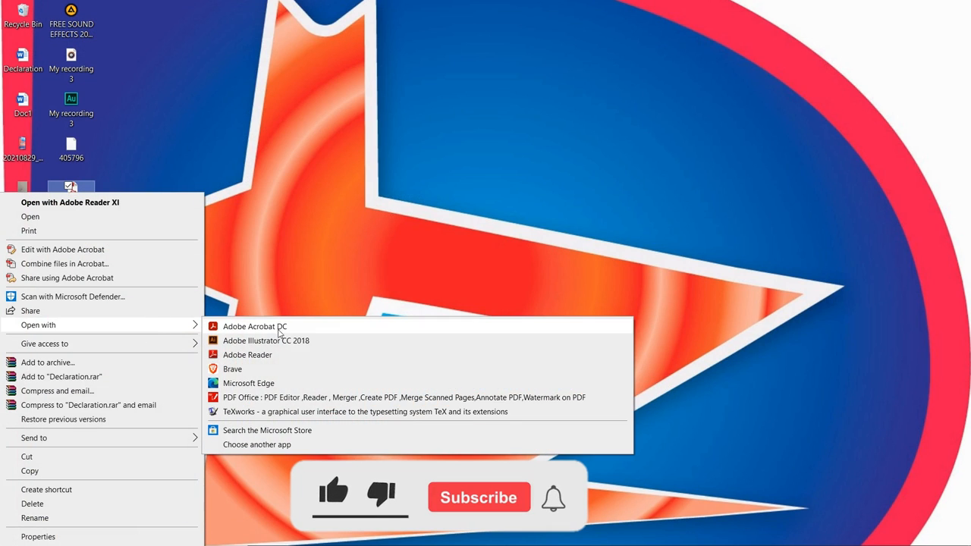
mouse_move(497, 512)
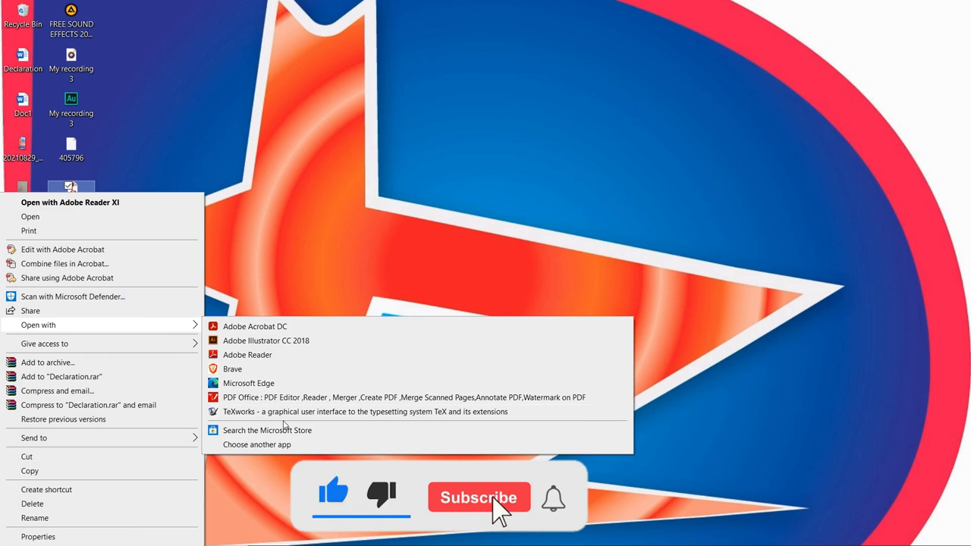
left_click(256, 444)
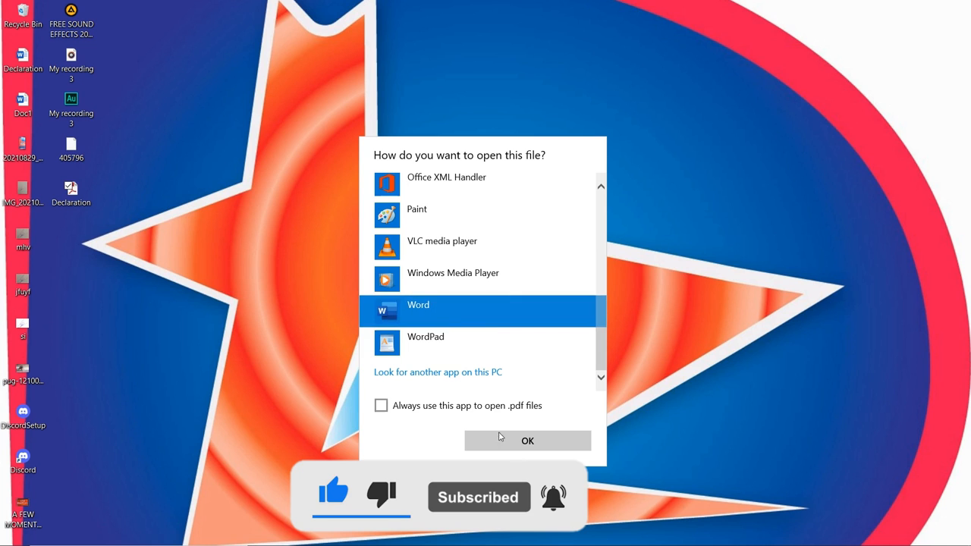
left_click(527, 441)
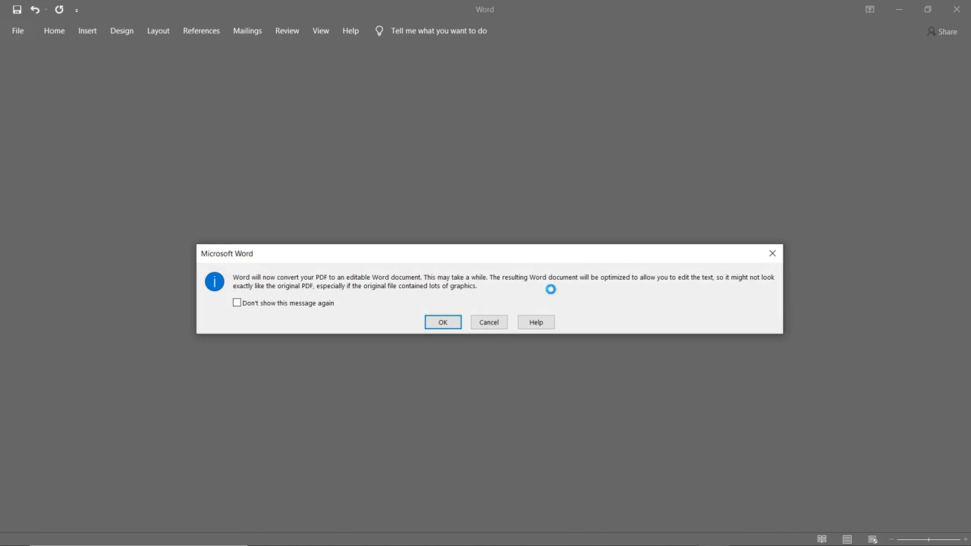
- Accept Word's PDF conversion notice and let the Declaration document load
left_click(442, 322)
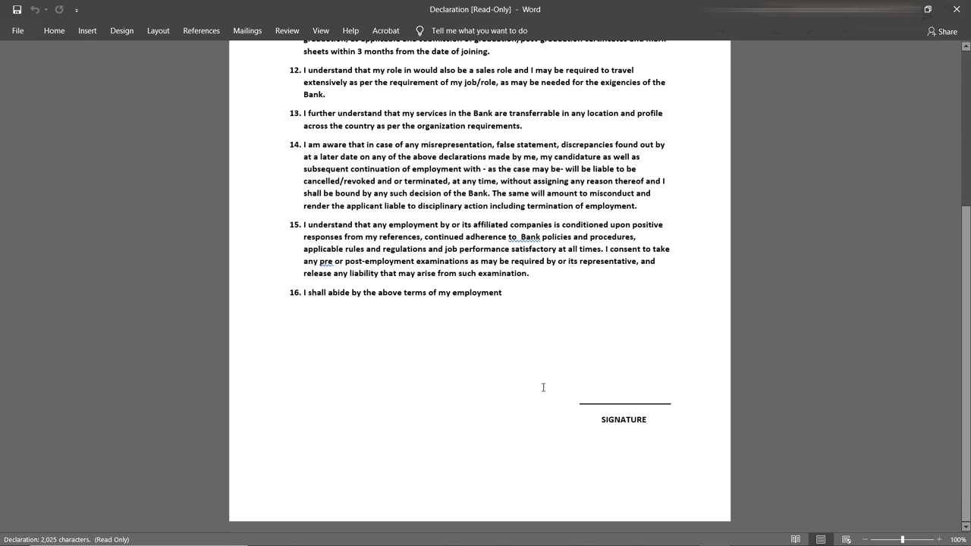
mouse_move(564, 323)
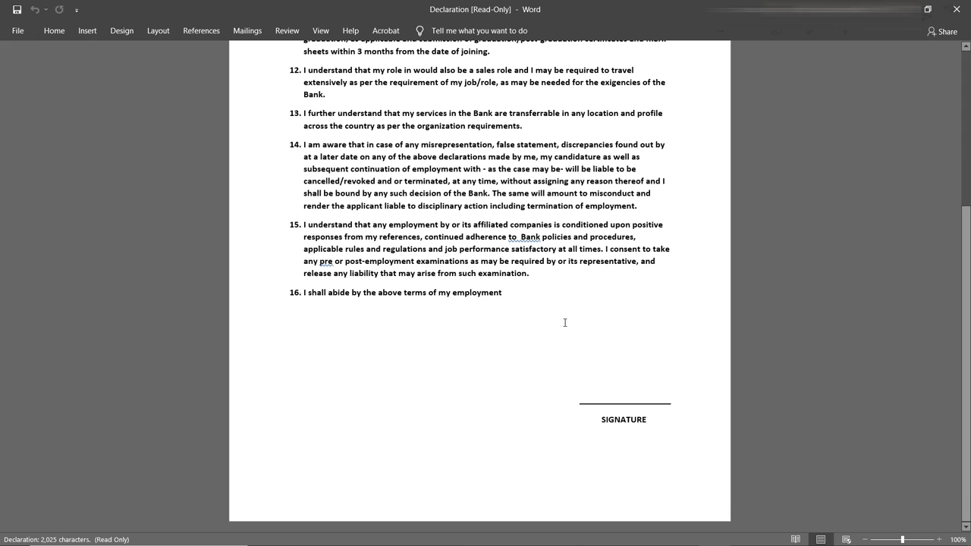
left_click(86, 30)
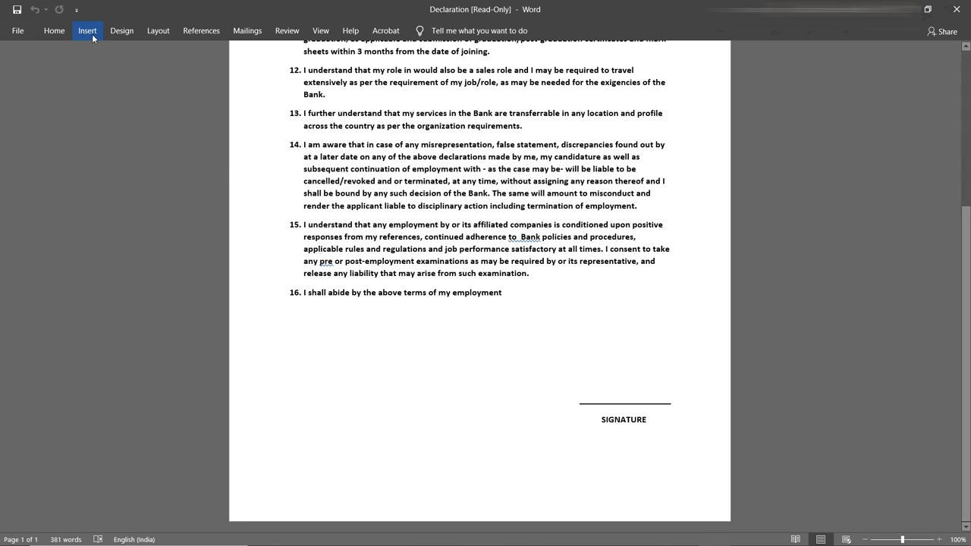
mouse_move(88, 31)
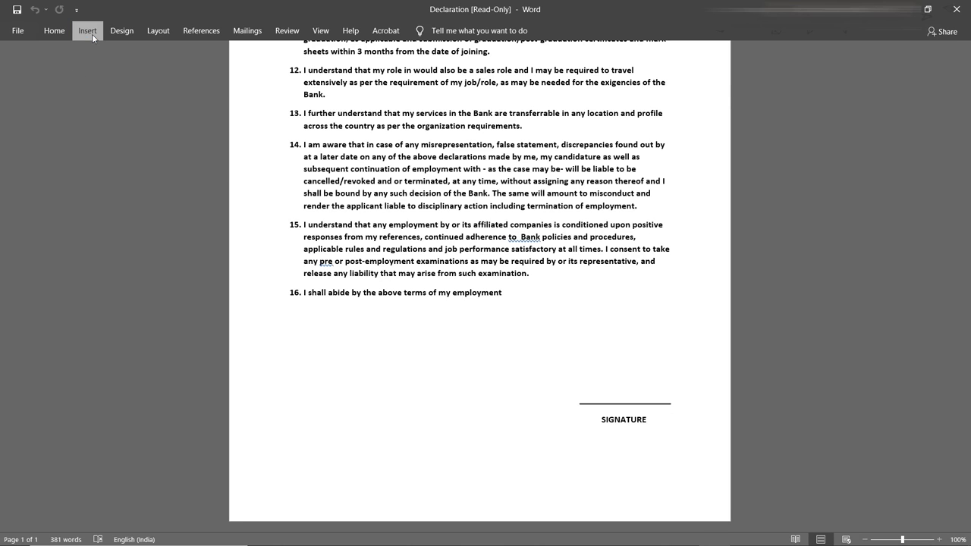
- Insert the signature image mhv from this device via Insert > Pictures
left_click(87, 30)
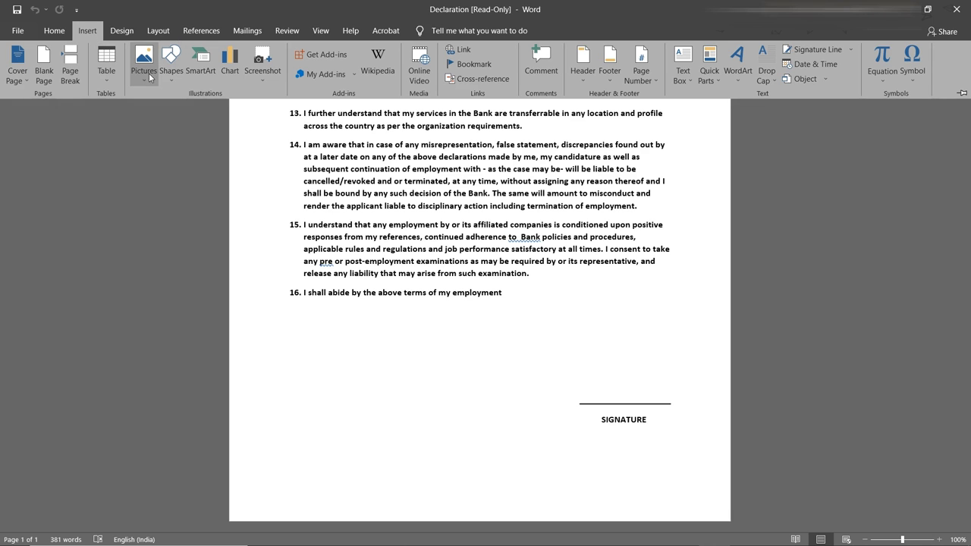
left_click(144, 63)
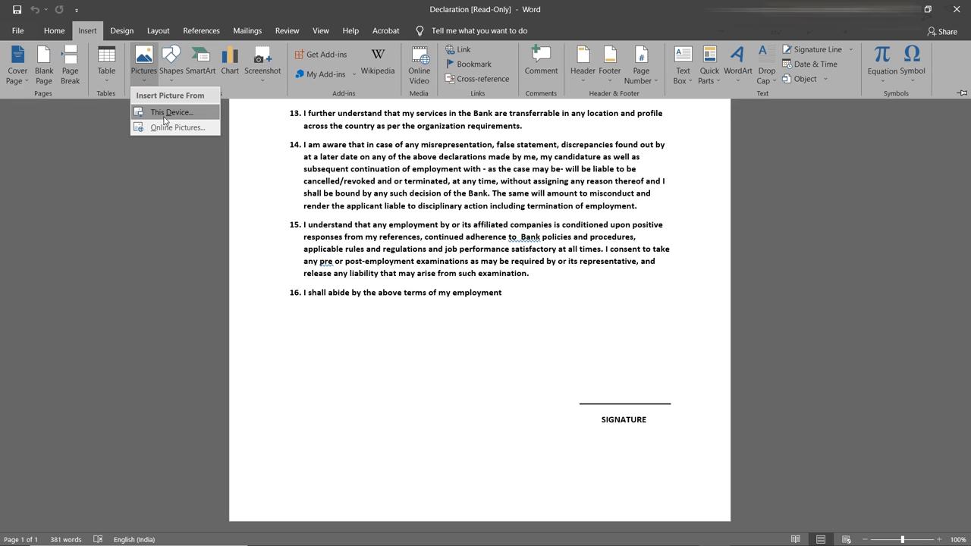
left_click(171, 113)
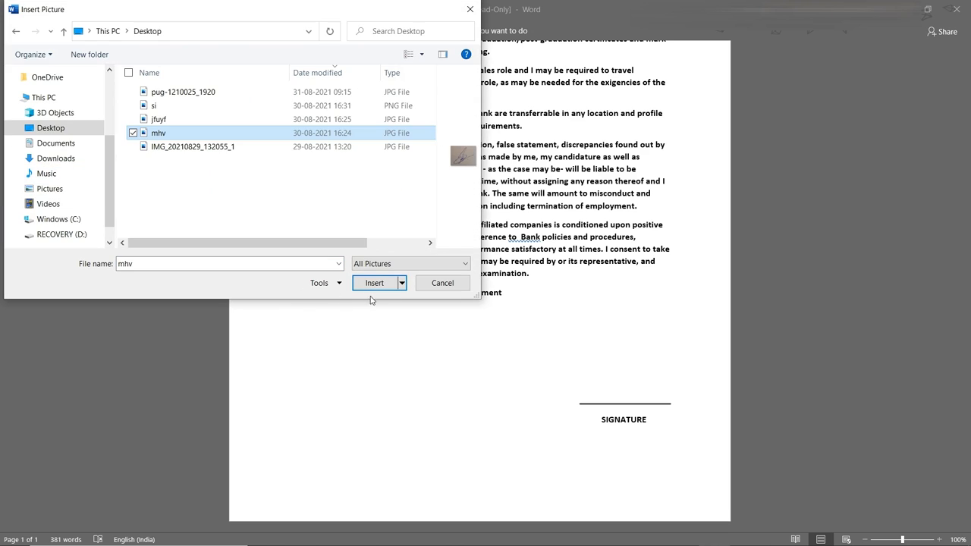
left_click(374, 282)
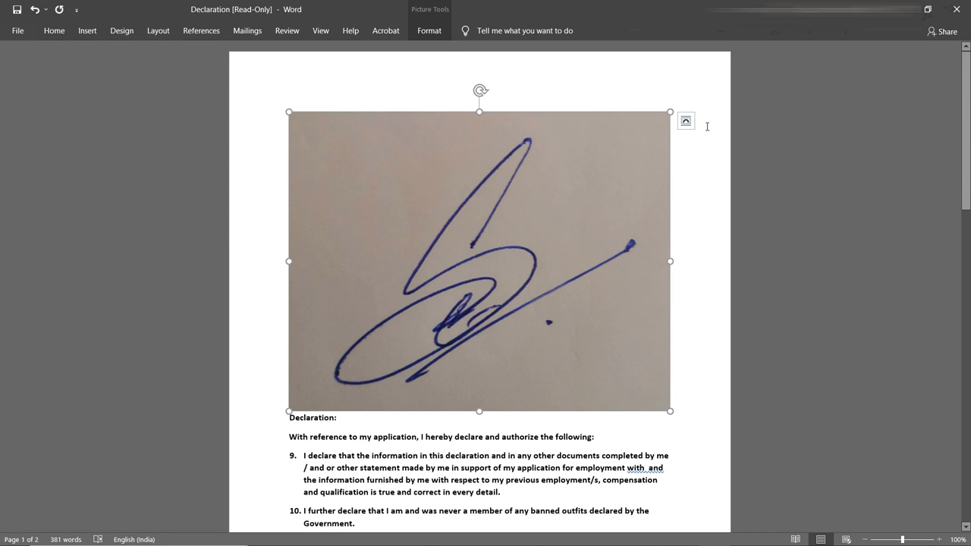
mouse_move(659, 164)
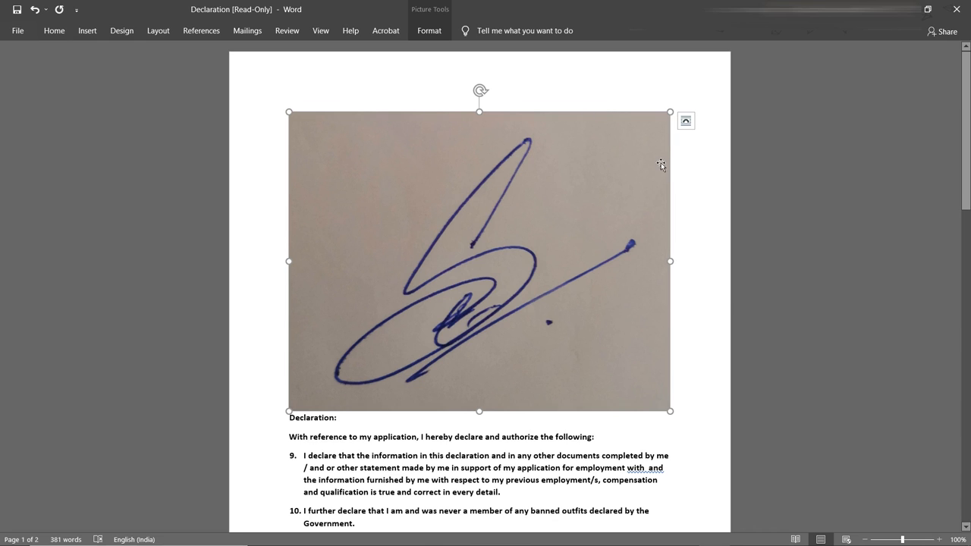
- Set the signature image to float over text and move it near the declaration's end
left_click(685, 120)
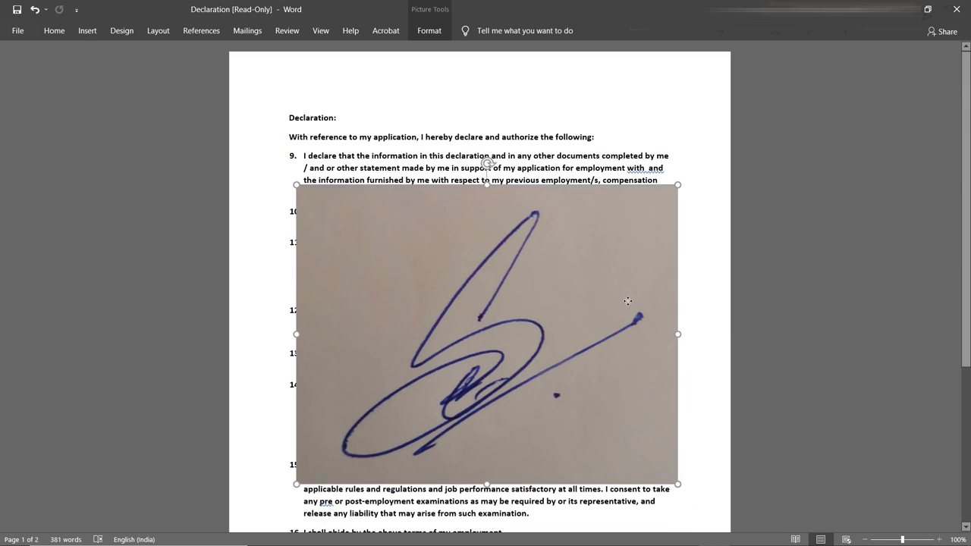
scroll("down", 3)
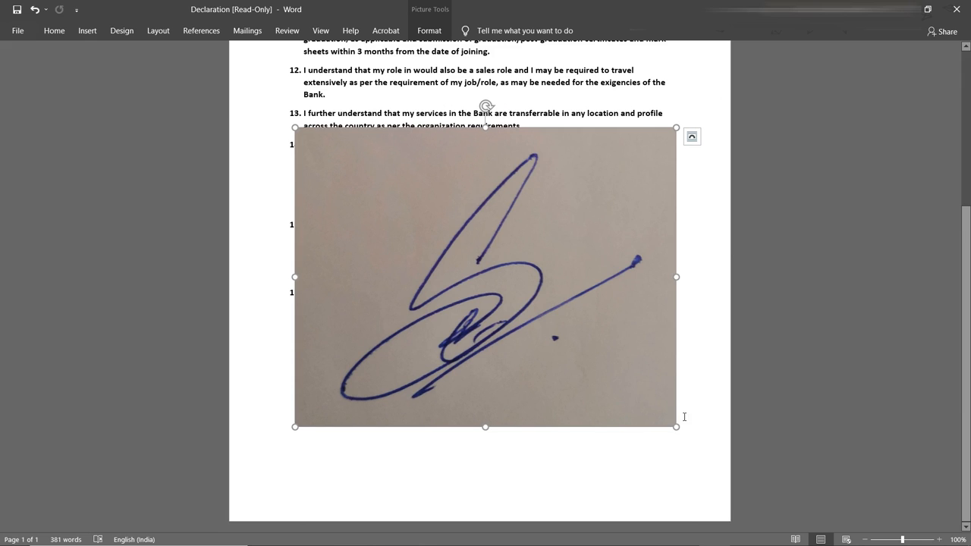
mouse_move(482, 215)
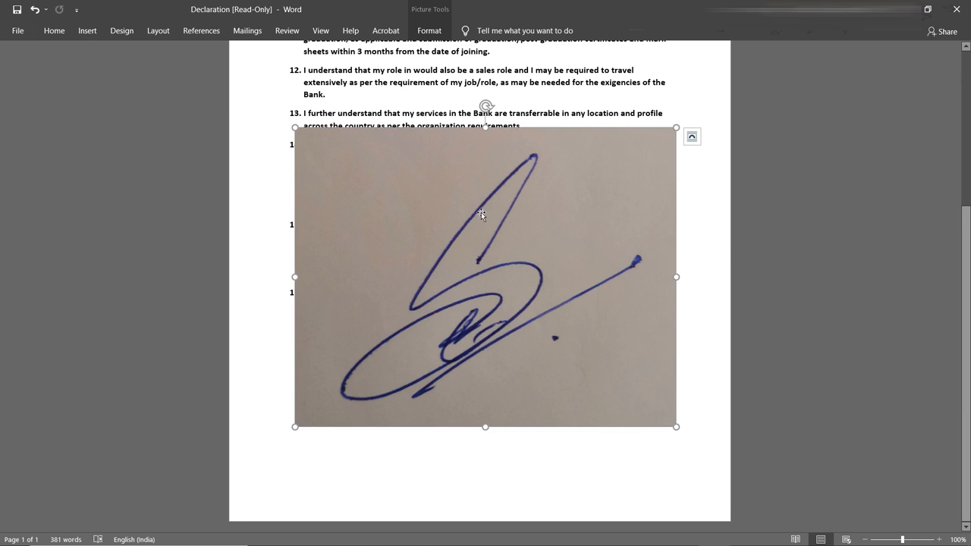
mouse_move(420, 275)
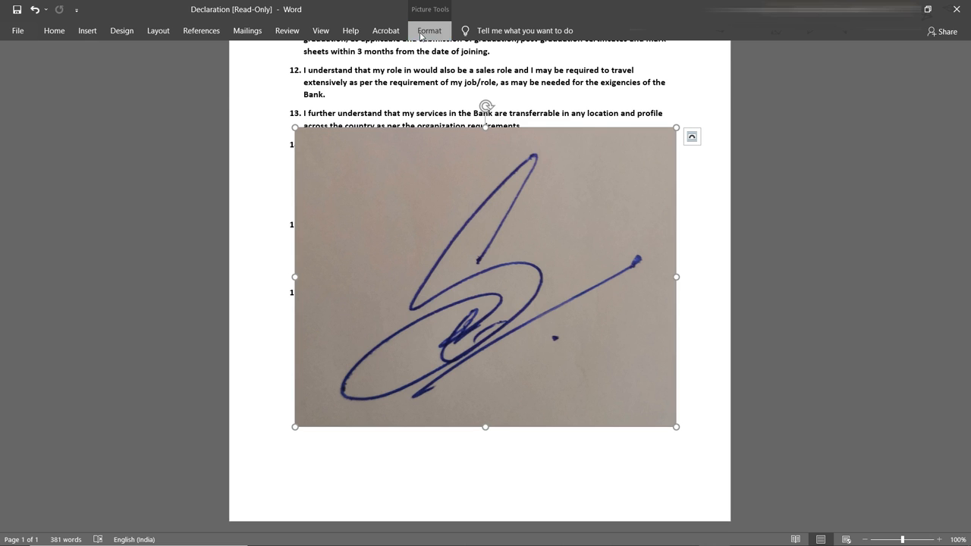
- Set the signature's picture corrections: Sharpness 53%, Brightness 54%, Contrast 63%
left_click(428, 31)
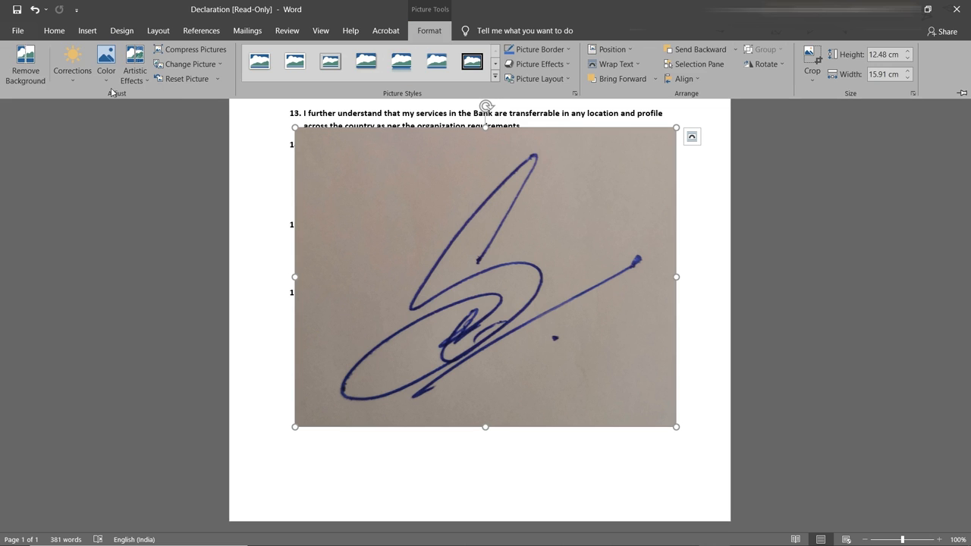
left_click(106, 64)
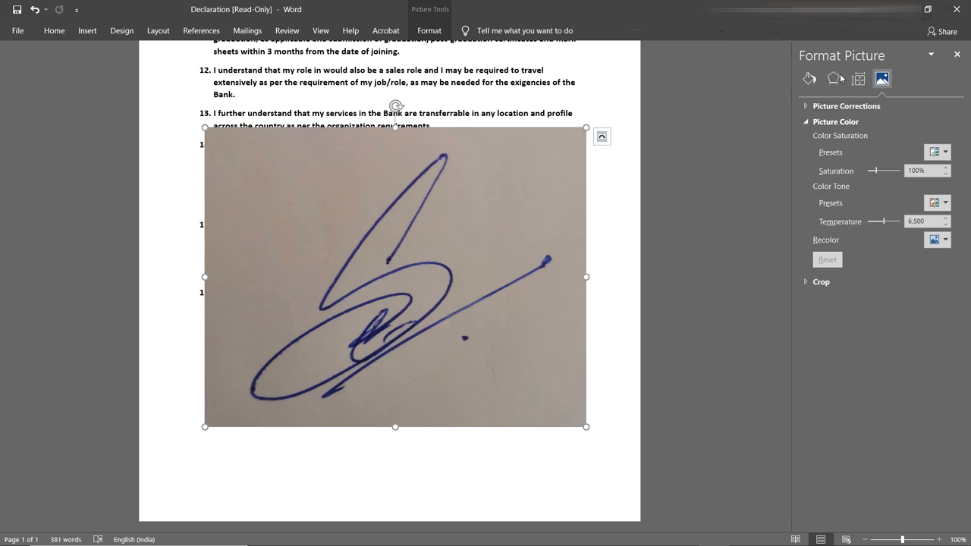
left_click(846, 106)
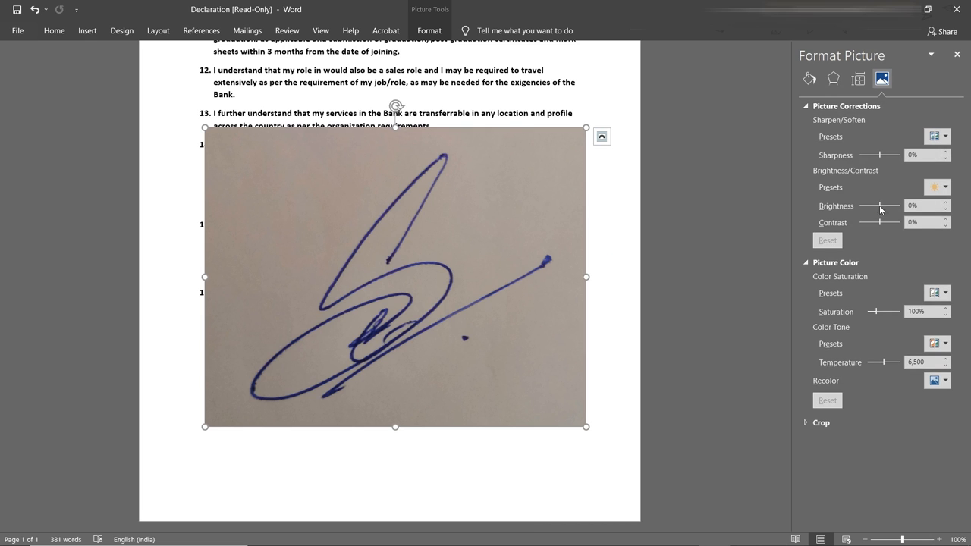
left_click_drag(877, 206, 889, 205)
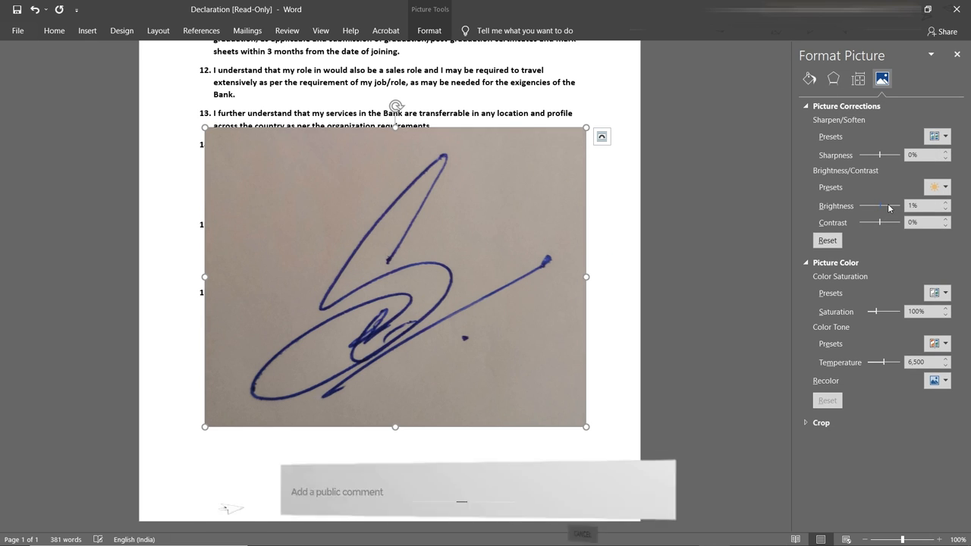
left_click_drag(882, 205, 888, 205)
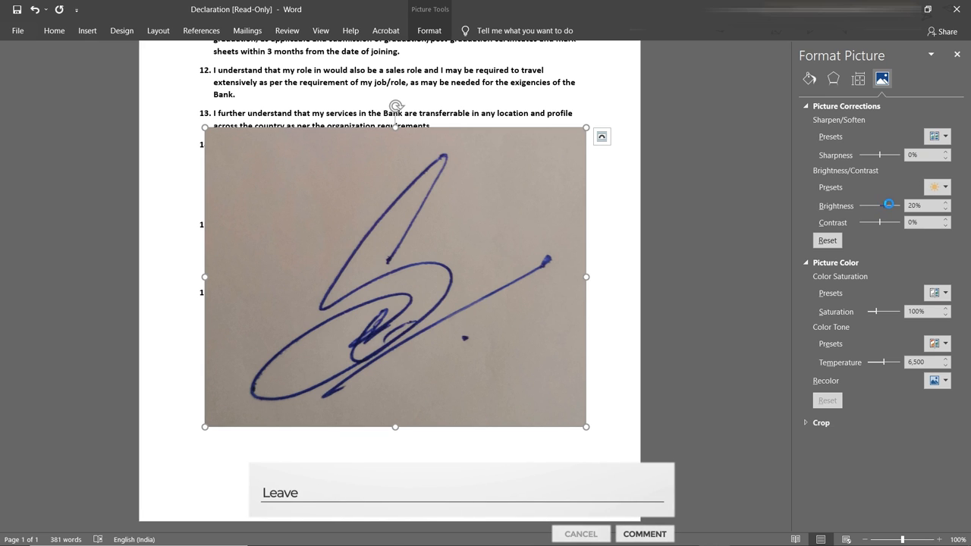
left_click_drag(888, 204, 889, 205)
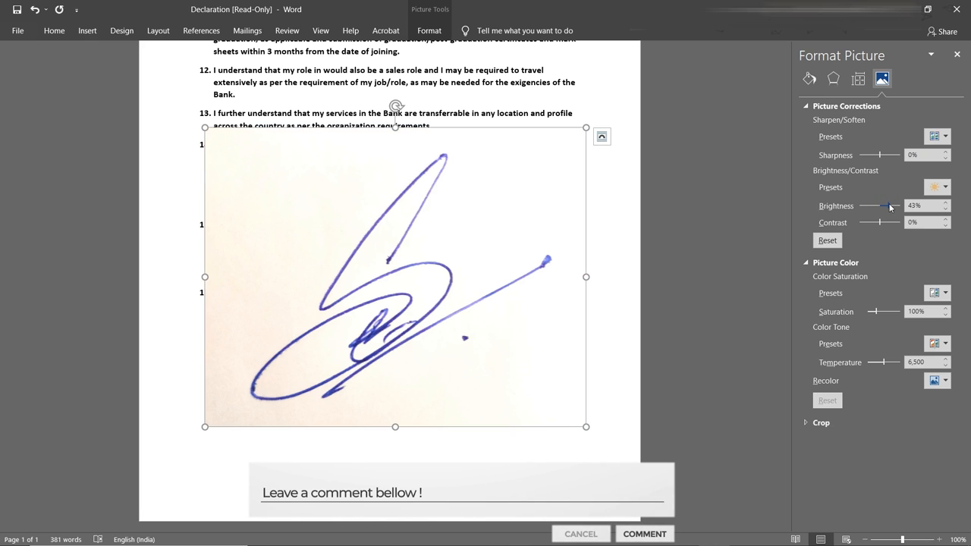
left_click_drag(887, 205, 895, 204)
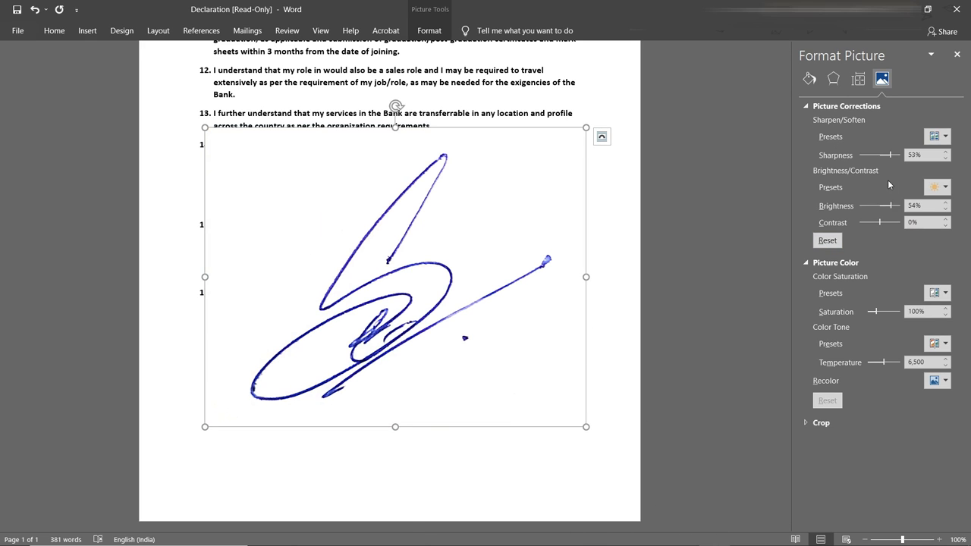
mouse_move(880, 226)
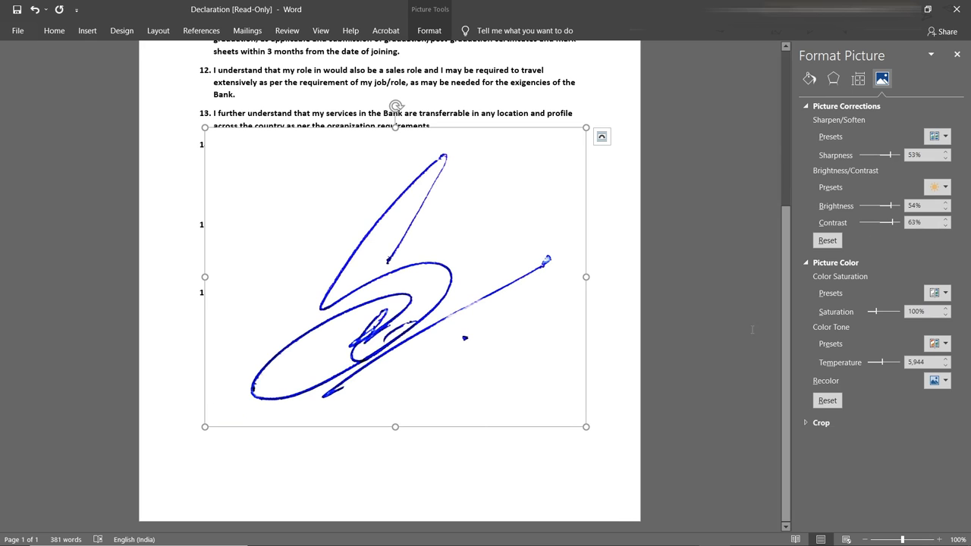
mouse_move(765, 265)
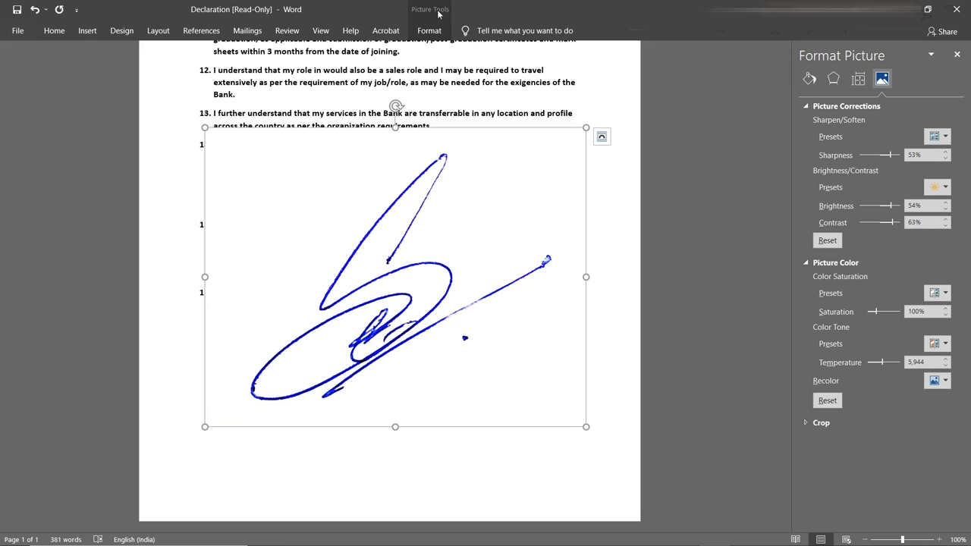
- Activate Set Transparent Color from the Picture Format Color menu
left_click(430, 31)
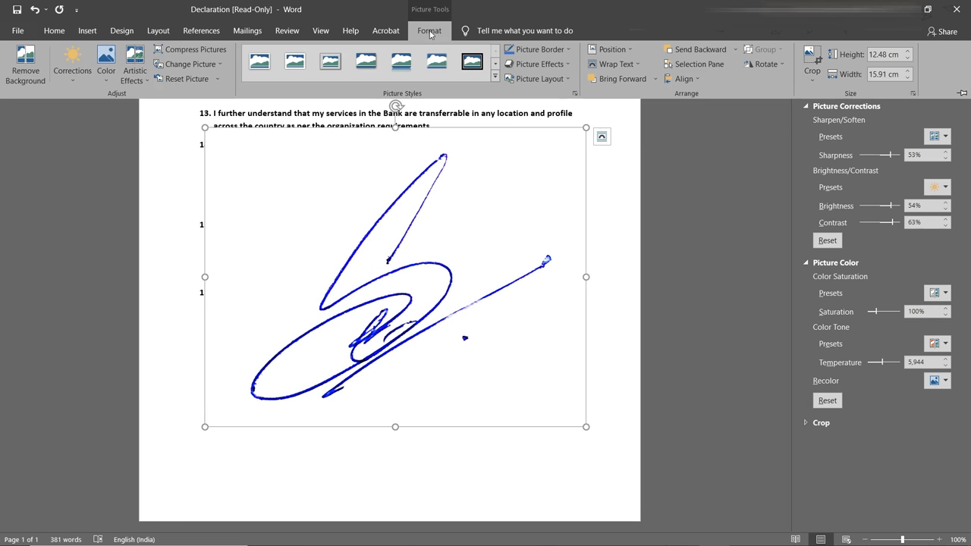
left_click(105, 64)
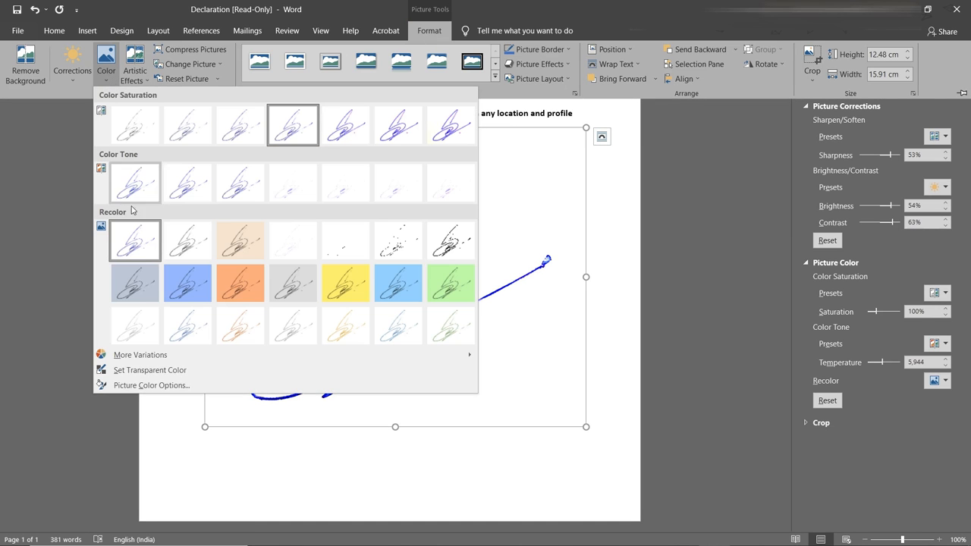
mouse_move(149, 370)
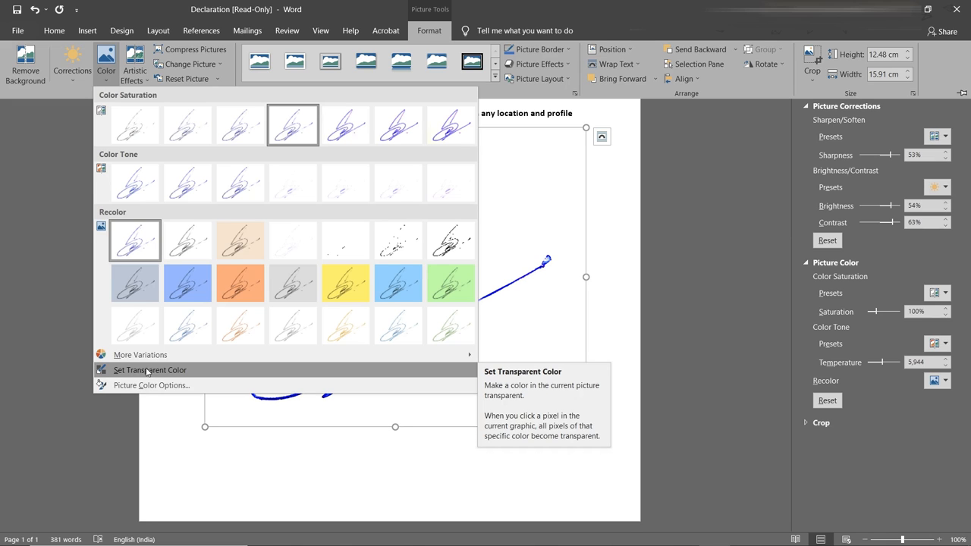
left_click(150, 369)
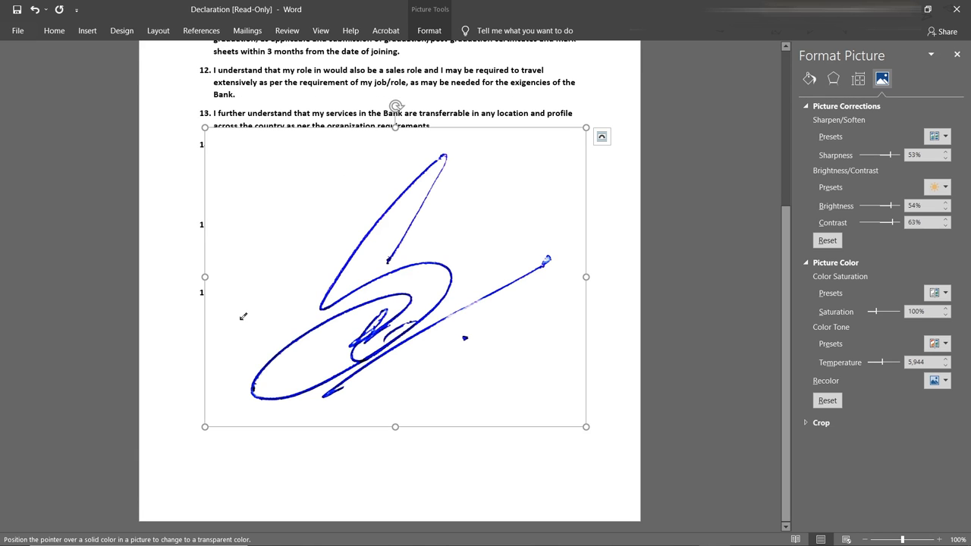
- Make the white background transparent, shrink the signature and place it above SIGNATURE
scroll("down", 3)
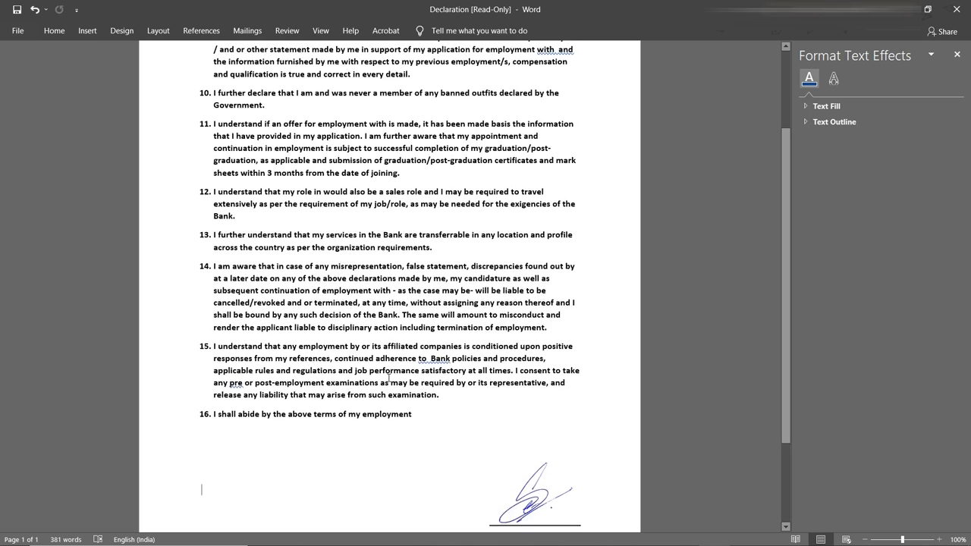
scroll("down", 3)
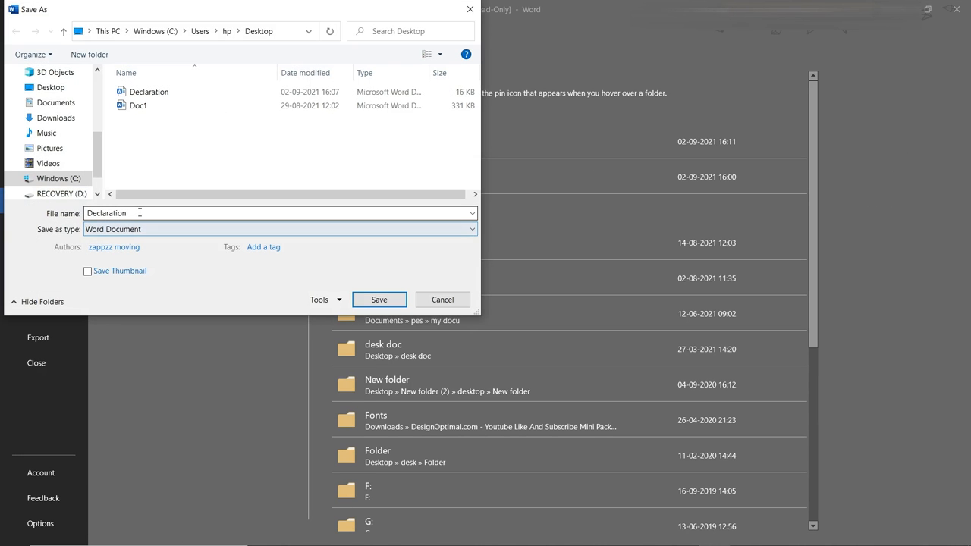
- Save the signed declaration to the Desktop as a PDF under a new Declaration name
left_click(279, 229)
type(" s")
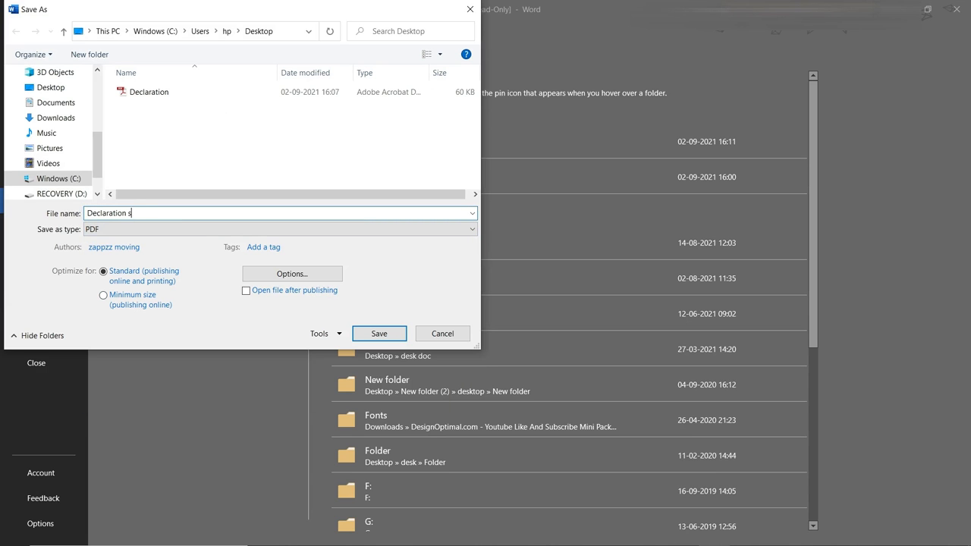
left_click(442, 333)
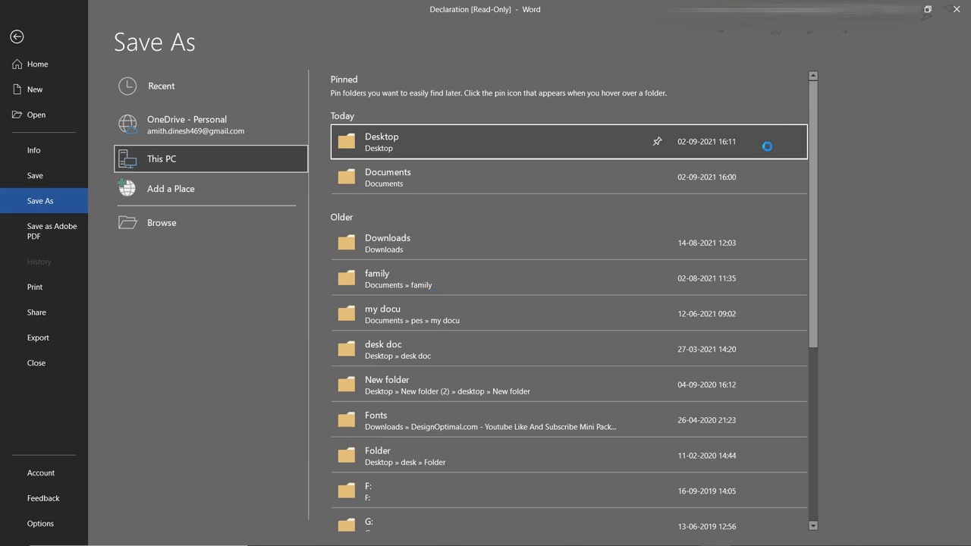